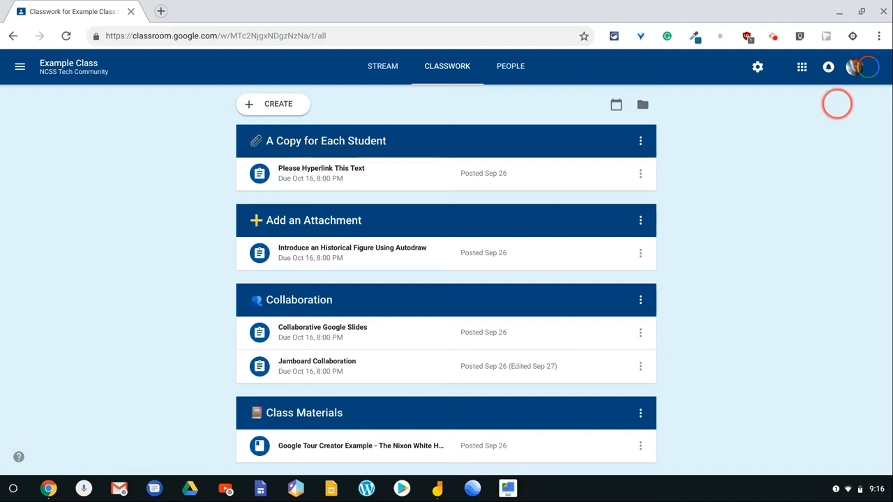
{"action": "mouse_move", "coordinate": [489, 469]}
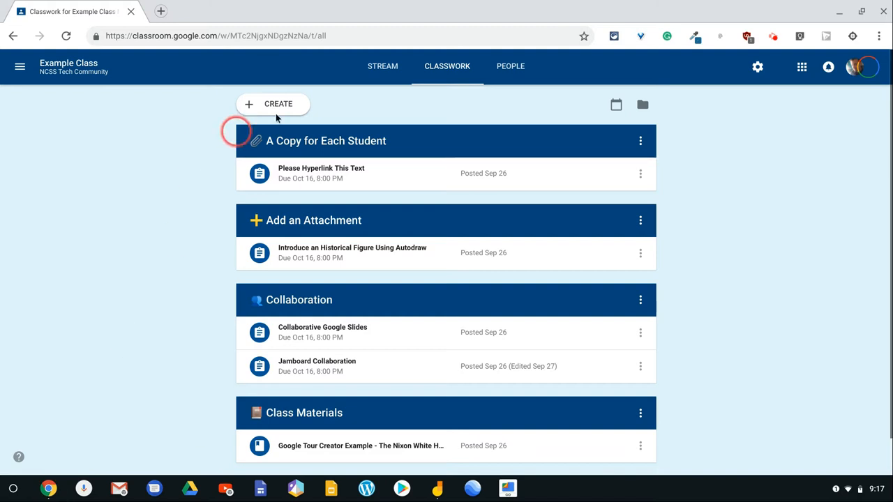
Start a new assignment from Create on the Example Class Classwork page.
{"action": "left_click", "coordinate": [278, 103]}
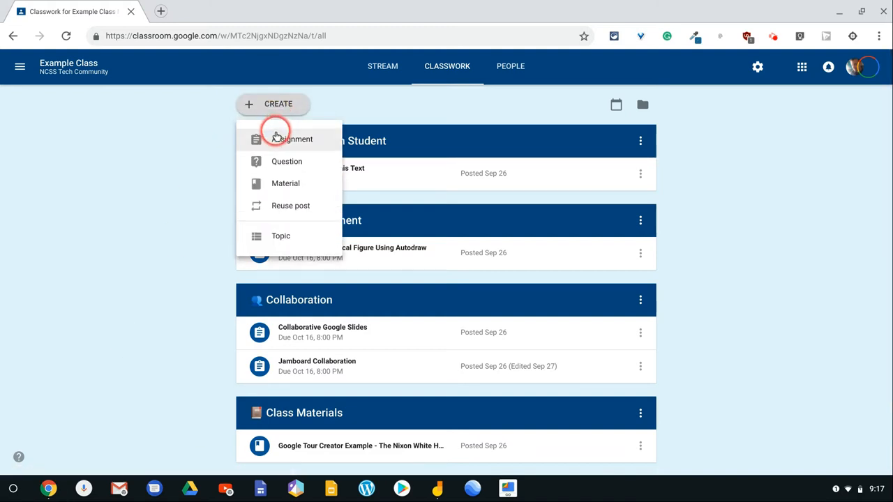
{"action": "left_click", "coordinate": [292, 139]}
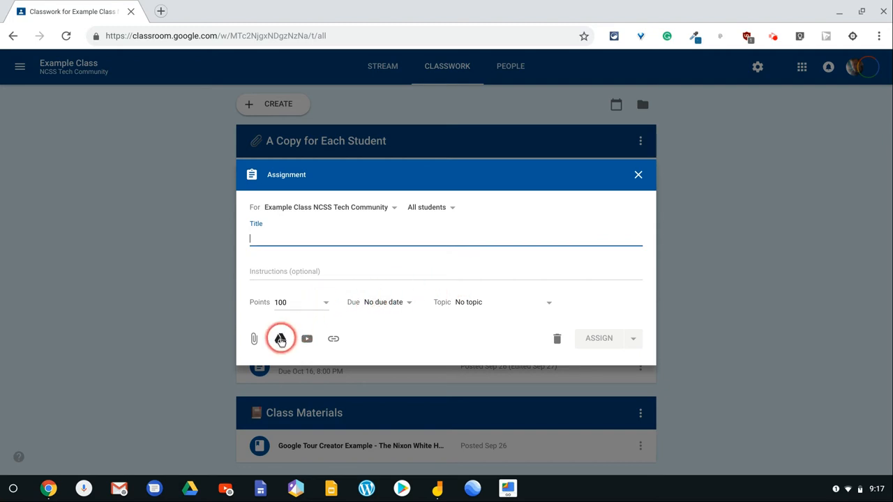
Search My Drive in the Google Drive picker for 'shirley' to find Shirley Chisholm files.
{"action": "left_click", "coordinate": [281, 339]}
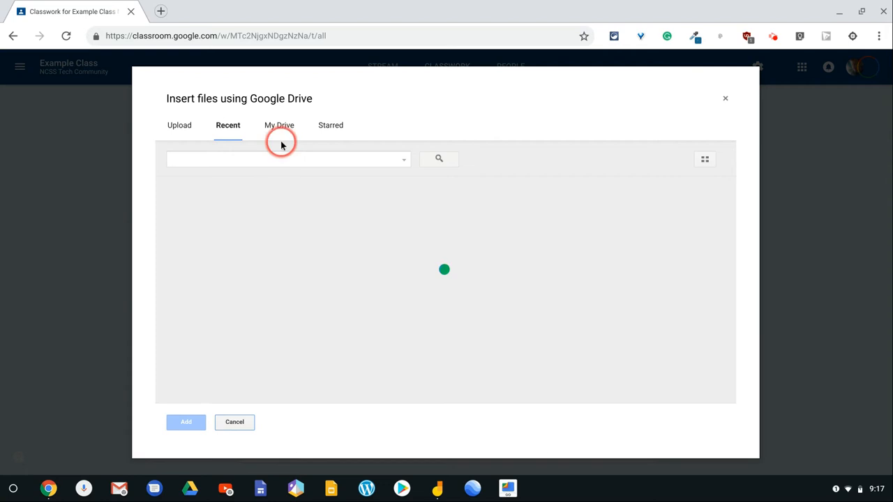
{"action": "left_click", "coordinate": [279, 125]}
{"action": "type", "text": "s"}
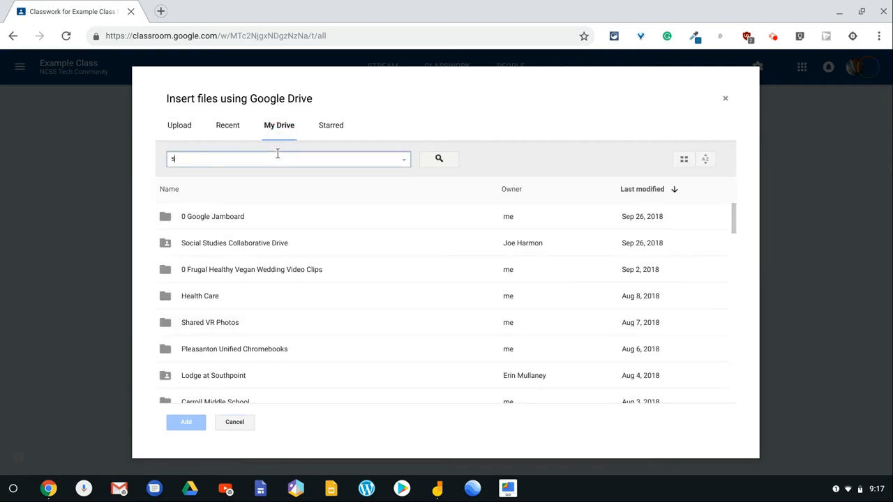
{"action": "type", "text": "hirl"}
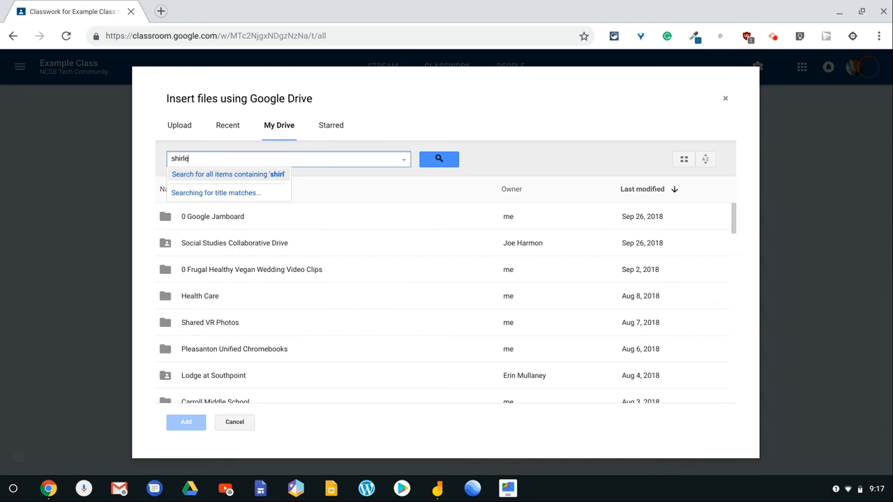
{"action": "type", "text": "ey"}
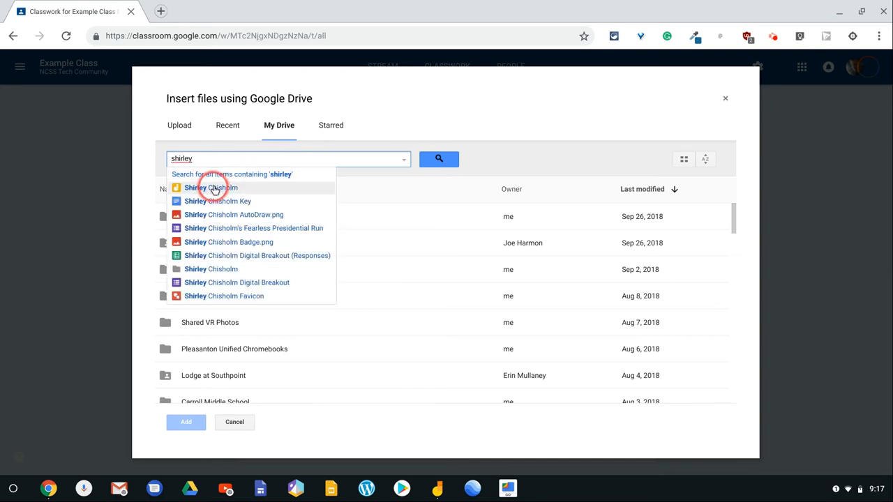
Attach the Shirley Chisholm Jamboard and set sharing to 'Students can view file'.
{"action": "left_click", "coordinate": [211, 187]}
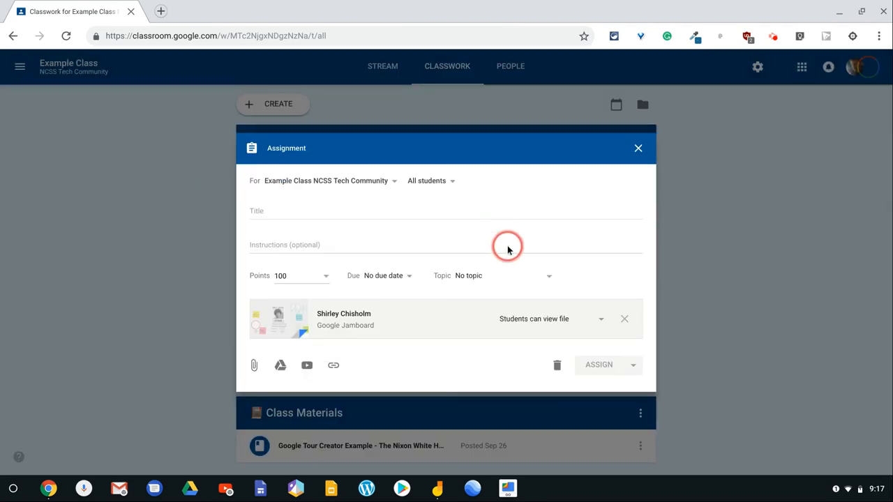
{"action": "left_click", "coordinate": [600, 318]}
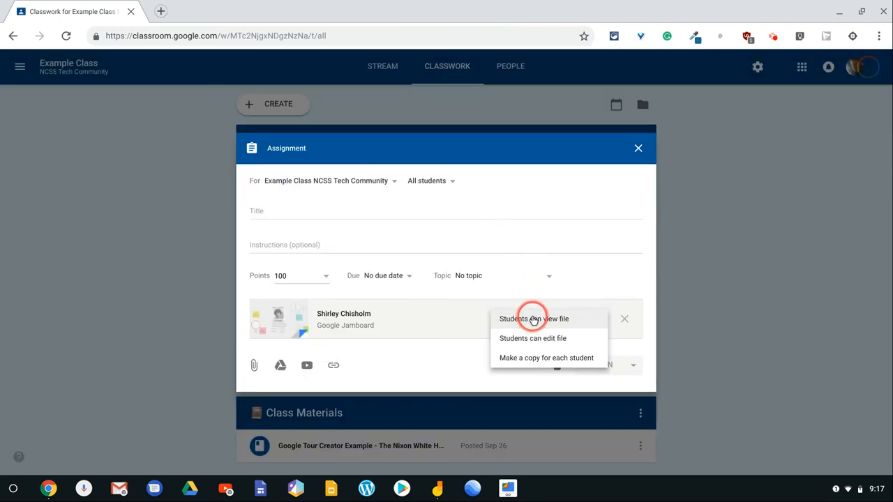
{"action": "mouse_move", "coordinate": [537, 340]}
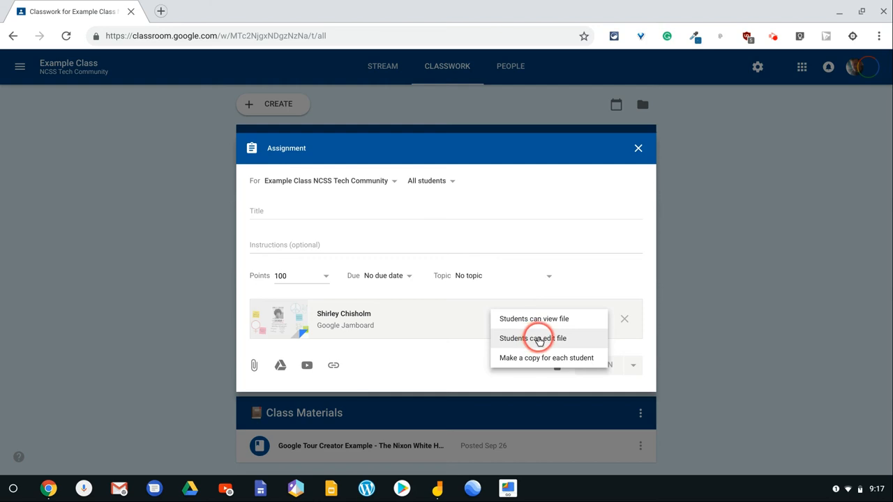
{"action": "mouse_move", "coordinate": [535, 357]}
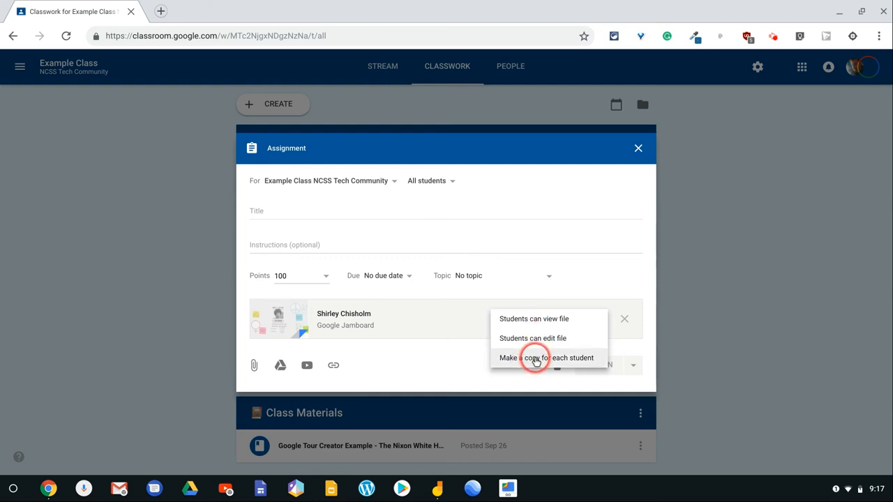
{"action": "left_click", "coordinate": [533, 318]}
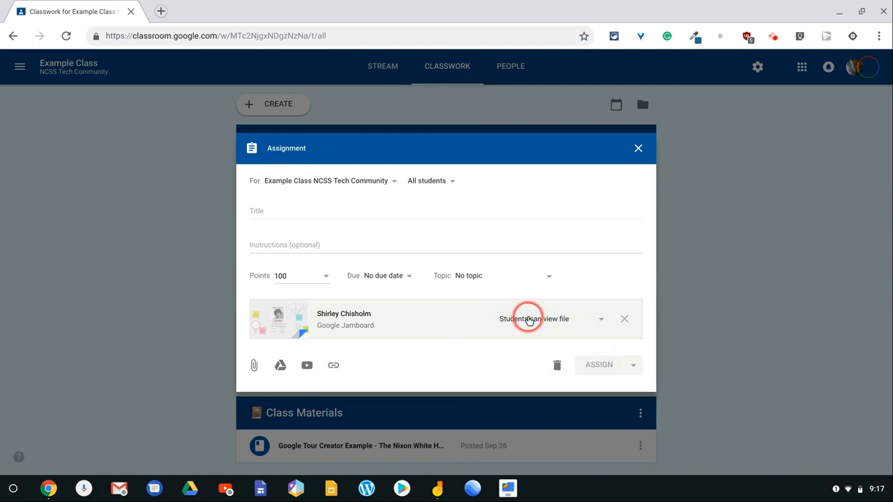
{"action": "mouse_move", "coordinate": [525, 272]}
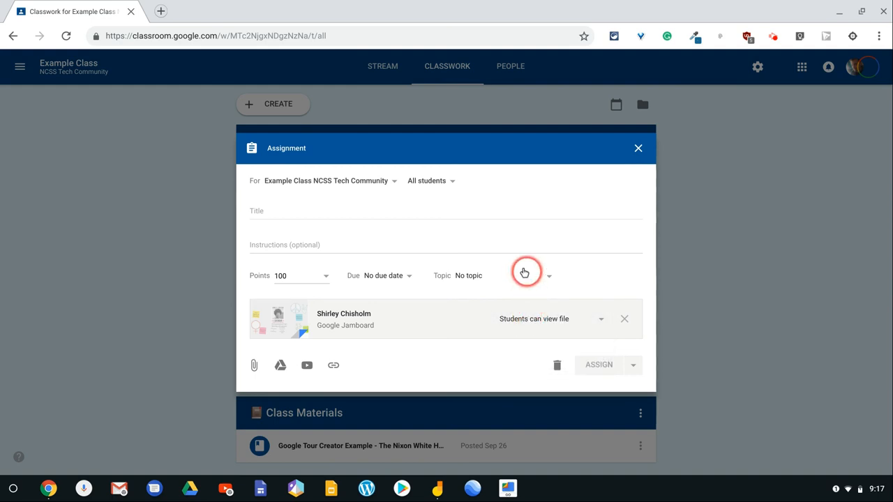
{"action": "mouse_move", "coordinate": [560, 330]}
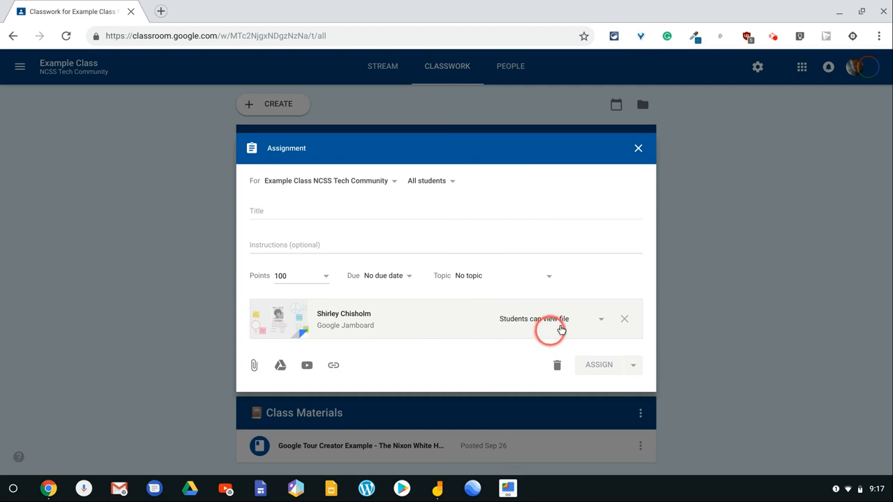
{"action": "mouse_move", "coordinate": [498, 340]}
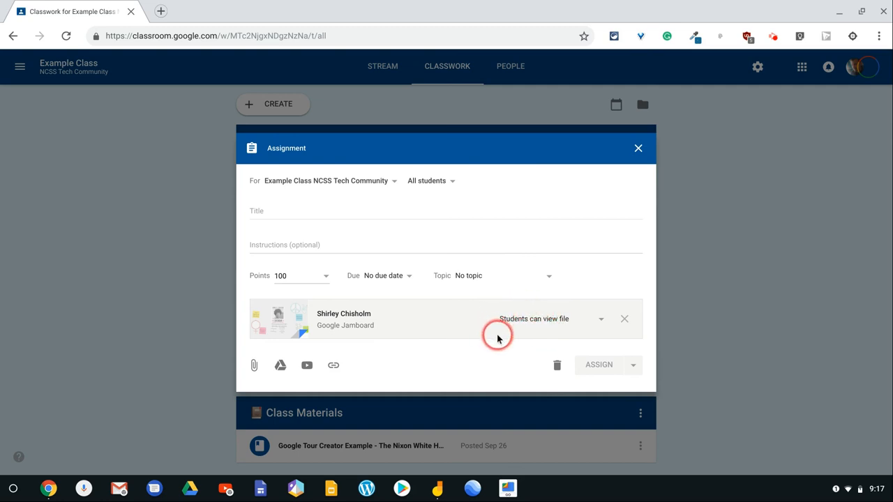